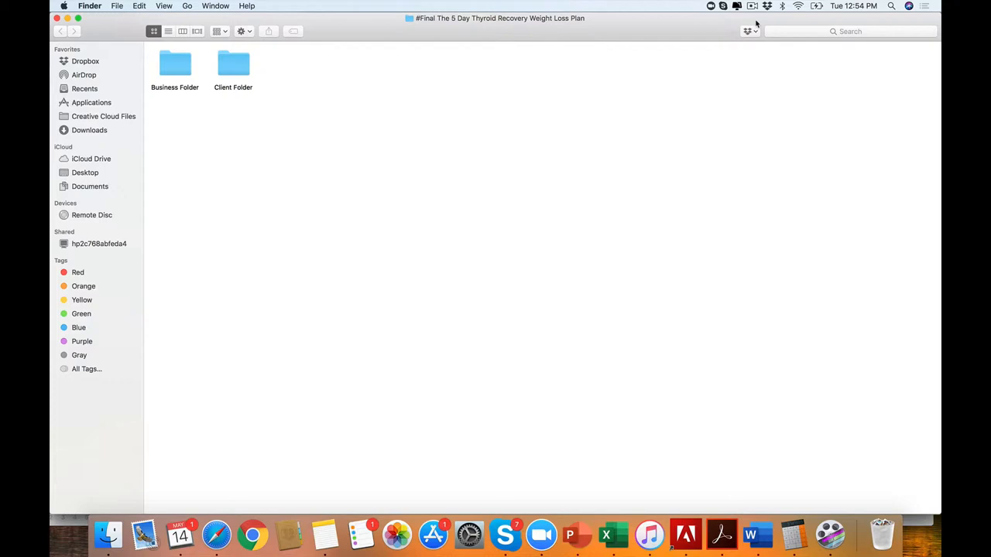
mouse_move(259, 100)
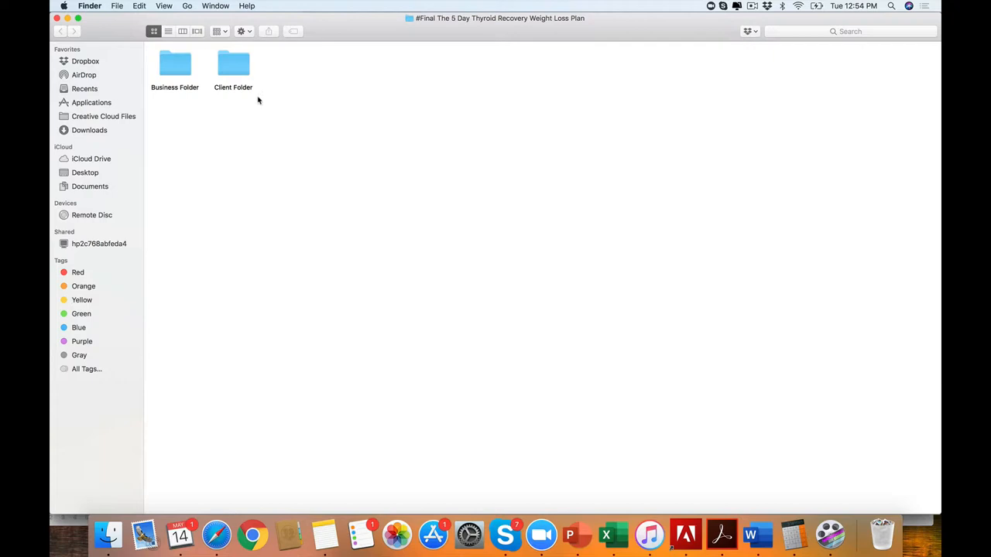
- Enter the Client Folder and reach the Guide document
left_click(232, 64)
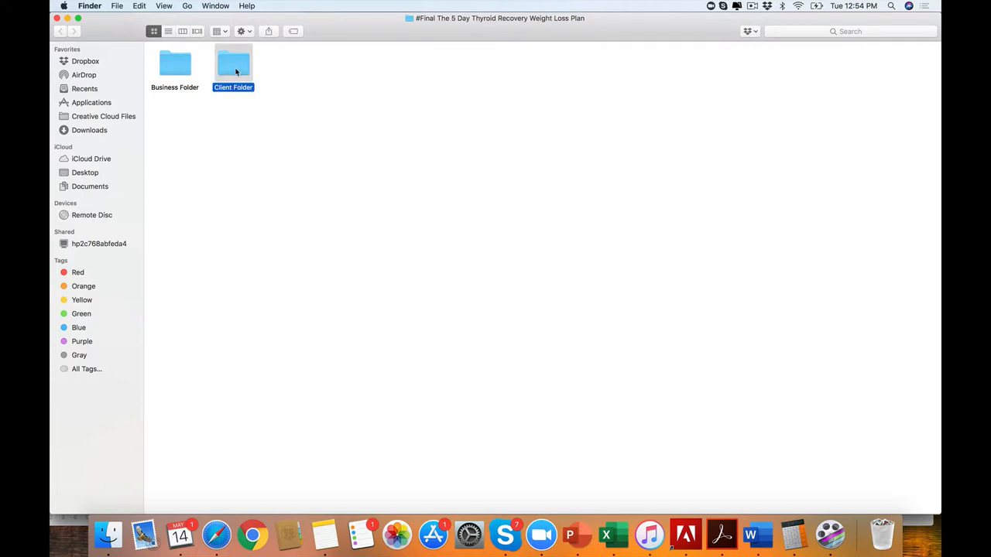
double_click(233, 63)
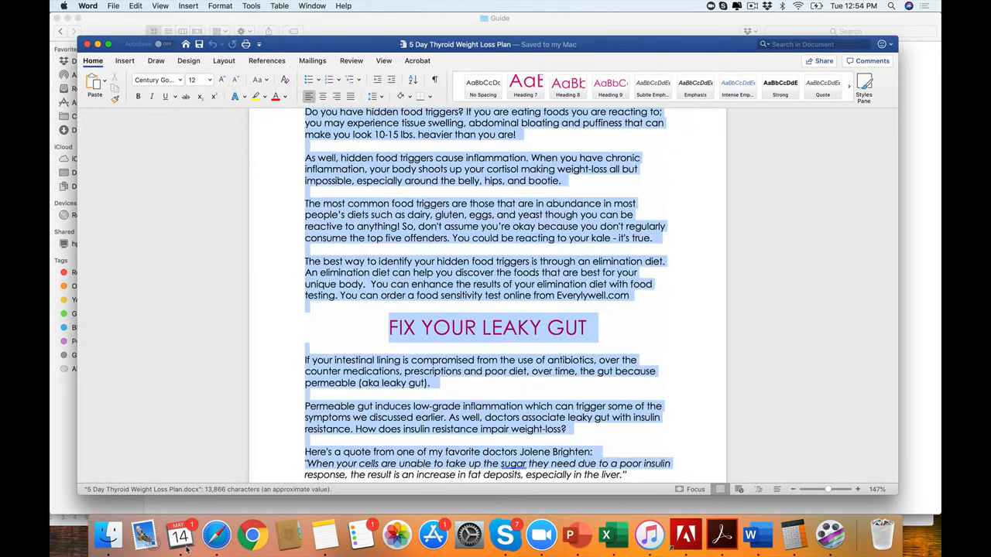
- Page through the 5 Day Thyroid Weight Loss Plan guide in Word
scroll("down", 3)
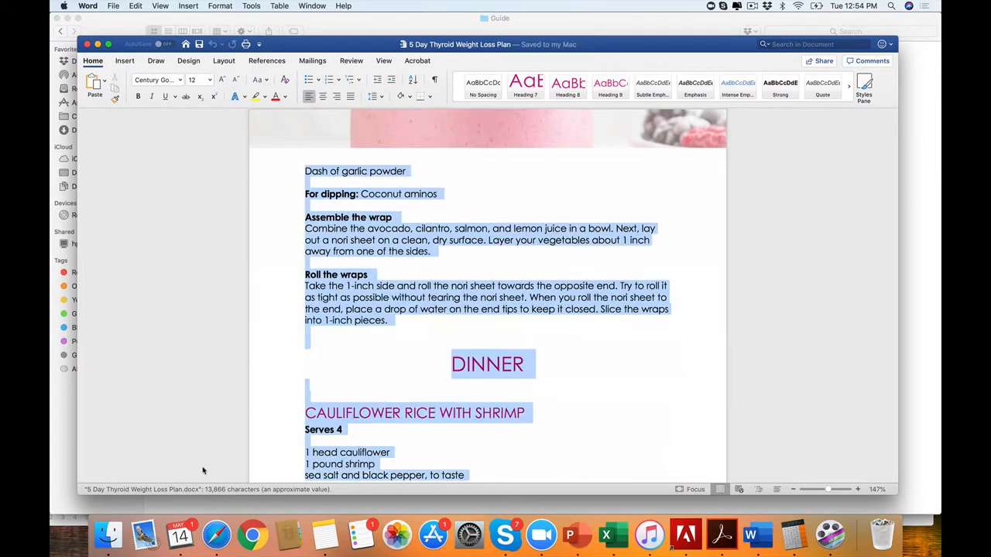
scroll("down", 3)
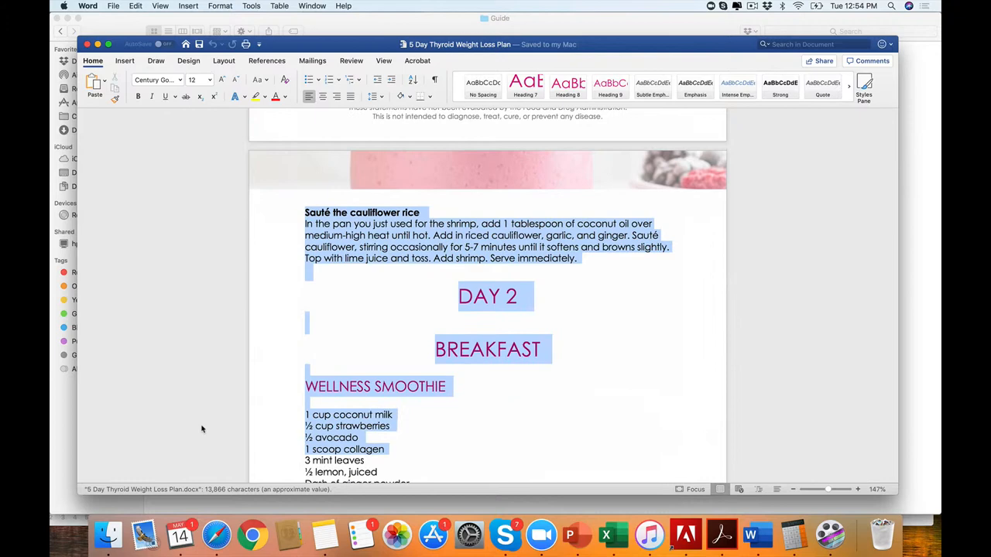
scroll("down", 3)
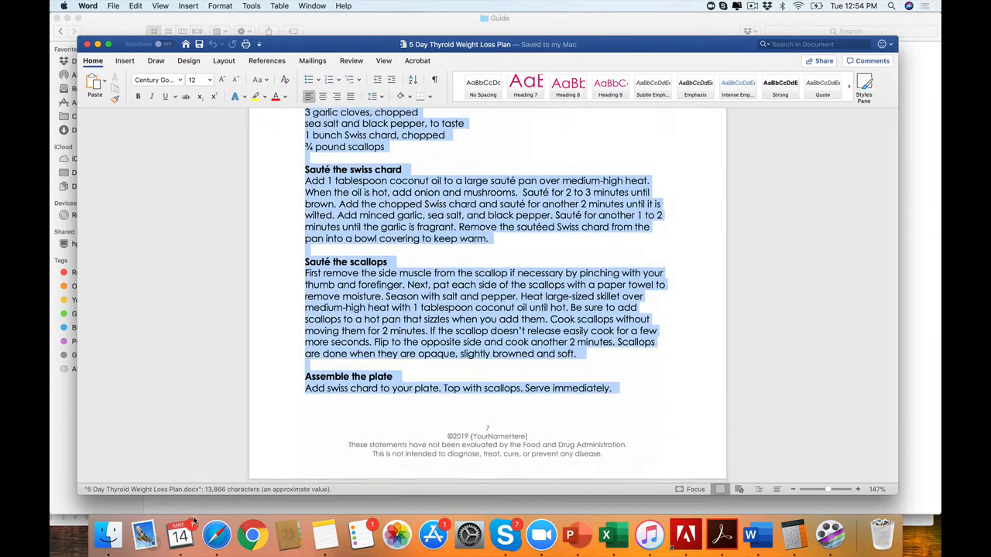
scroll("down", 3)
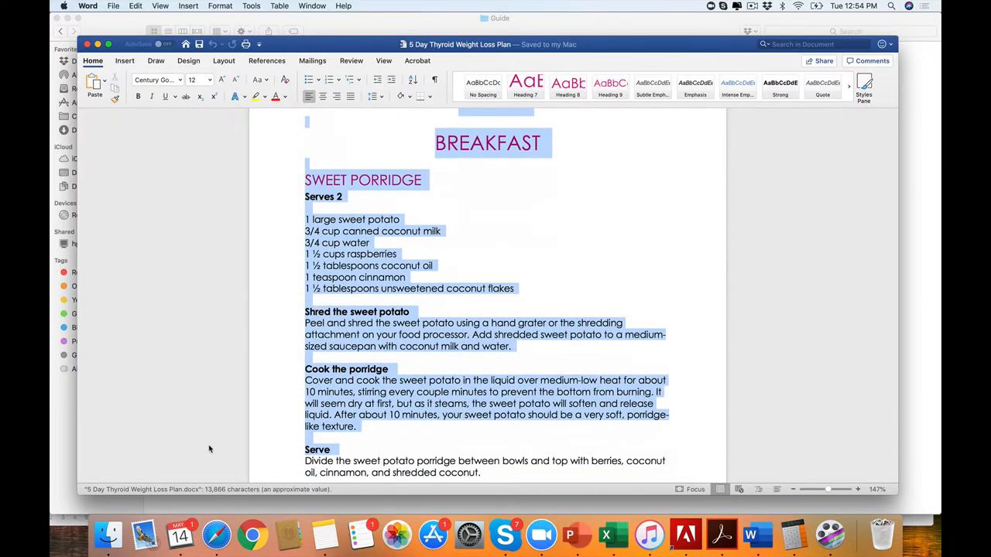
scroll("down", 3)
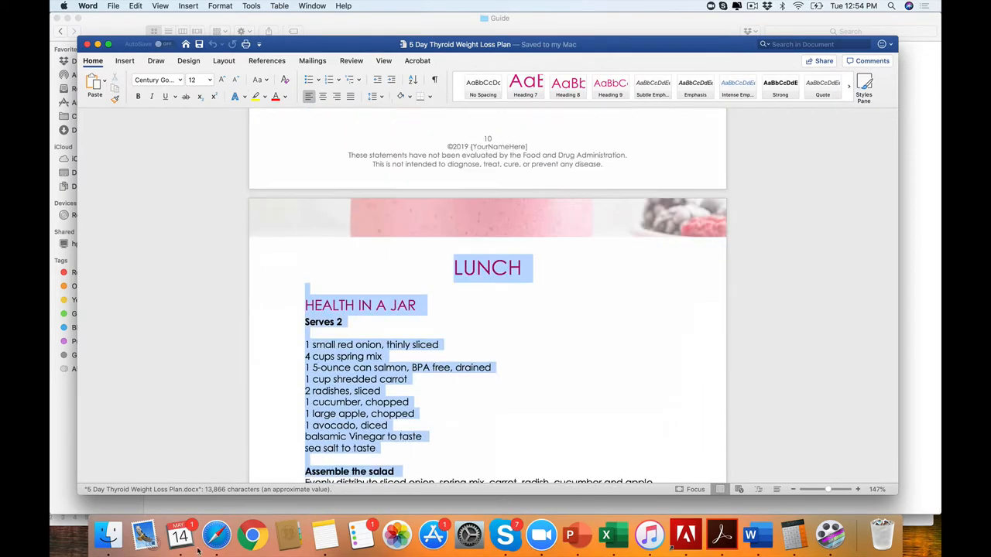
scroll("down", 3)
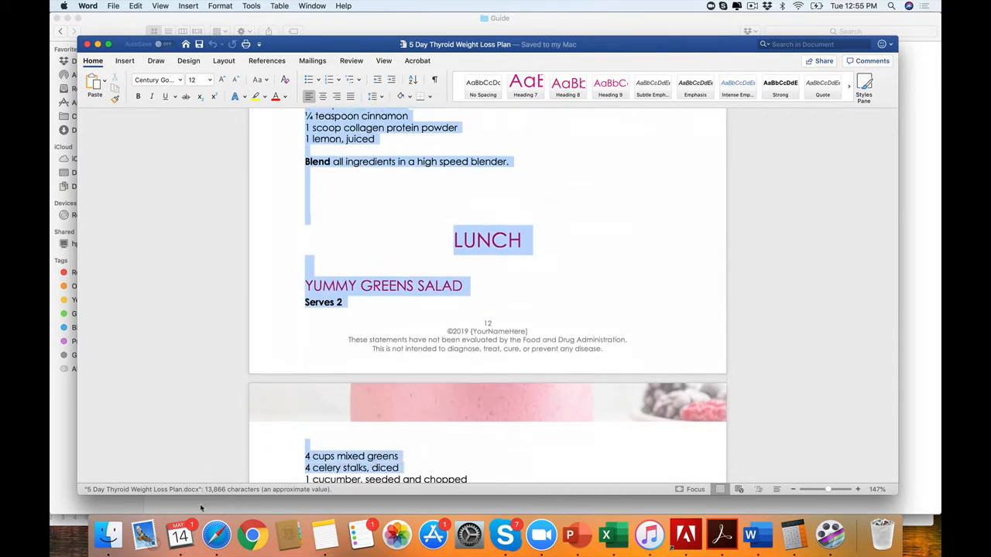
scroll("down", 3)
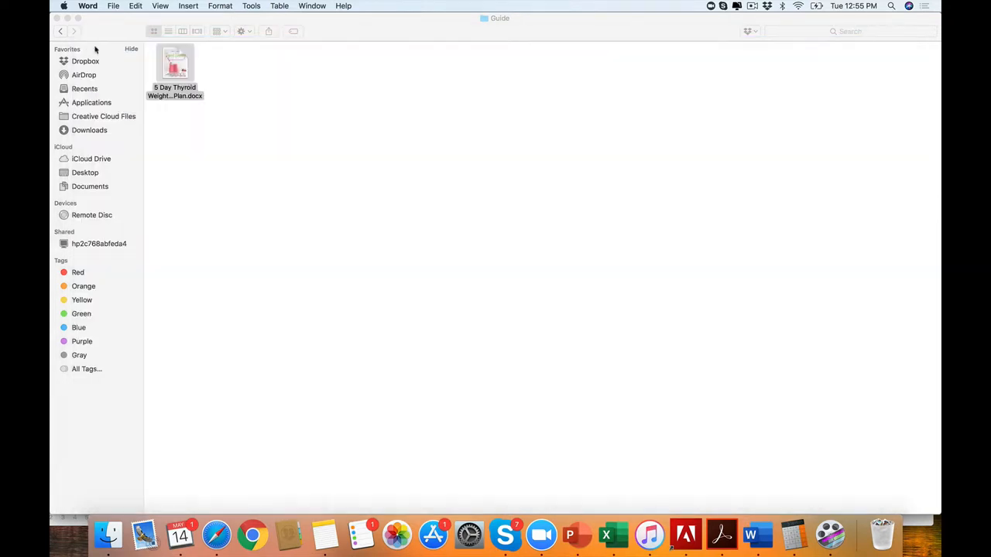
- Browse the Food Diary folder, then enter the Suggested Meals and pantry list folder
left_click(59, 31)
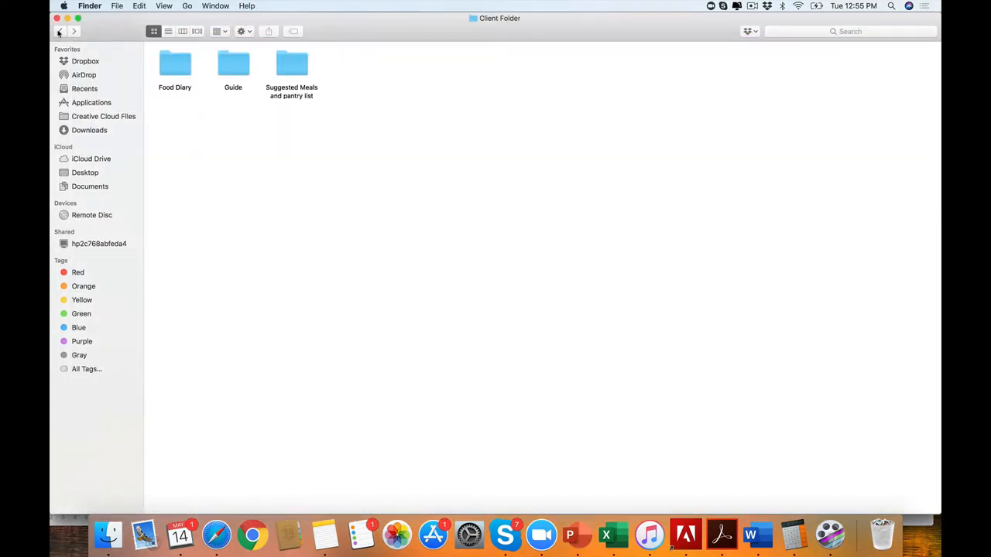
double_click(173, 63)
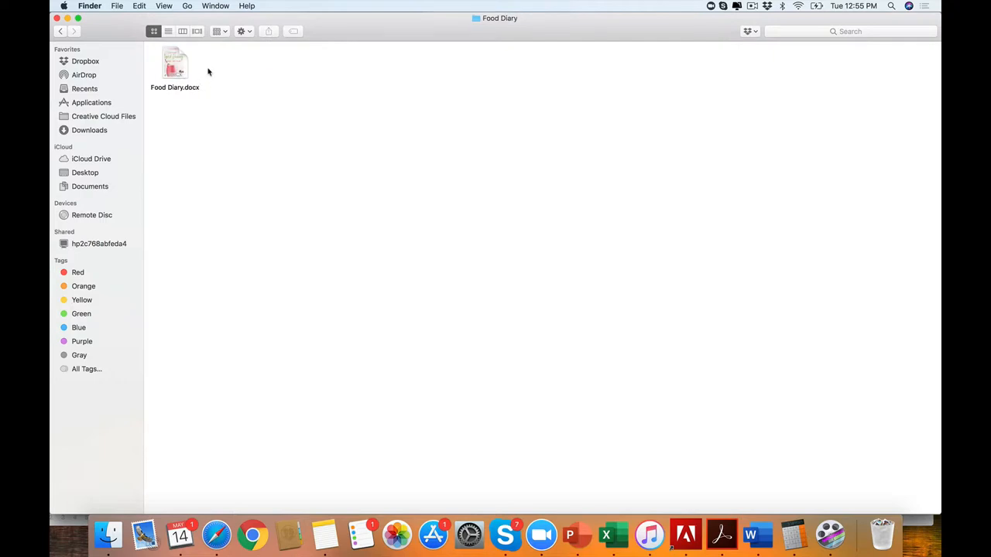
left_click(61, 31)
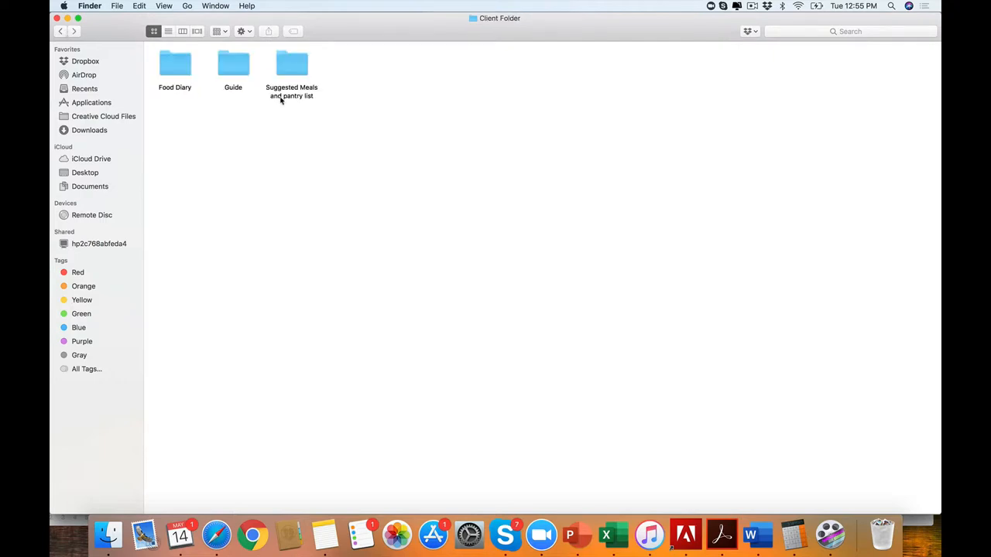
double_click(291, 63)
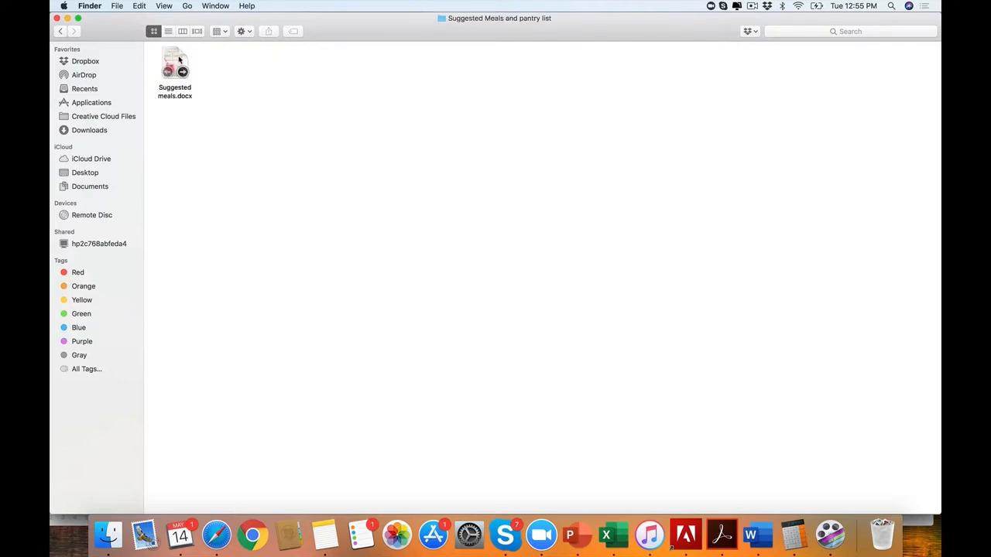
- Review the Suggested meals document in Word and return to the main plan folder
double_click(174, 65)
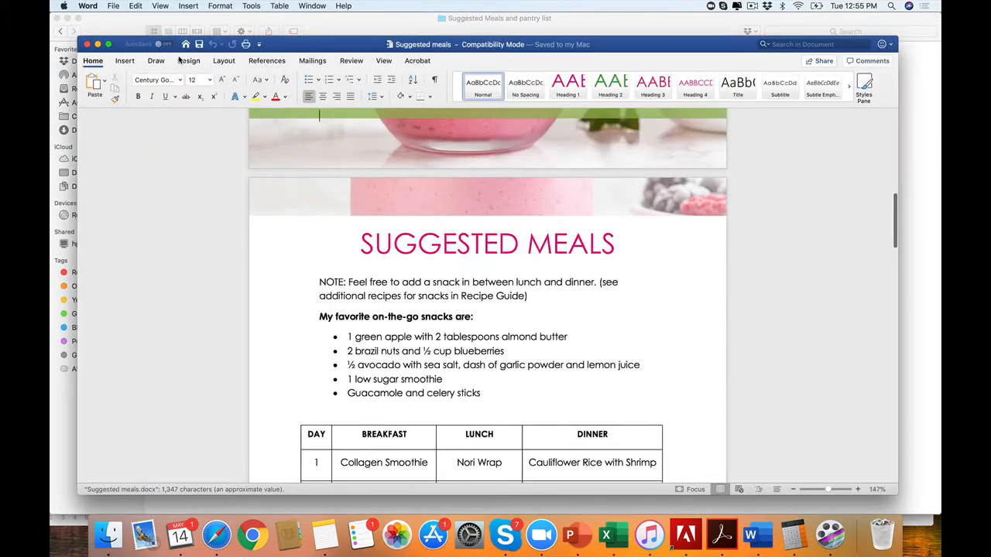
triple_click(424, 350)
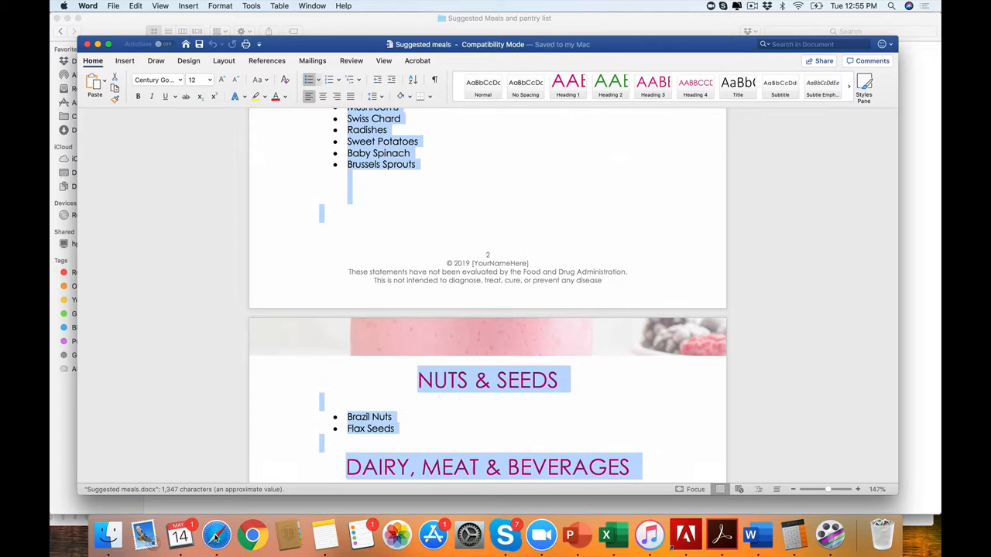
scroll("down", 3)
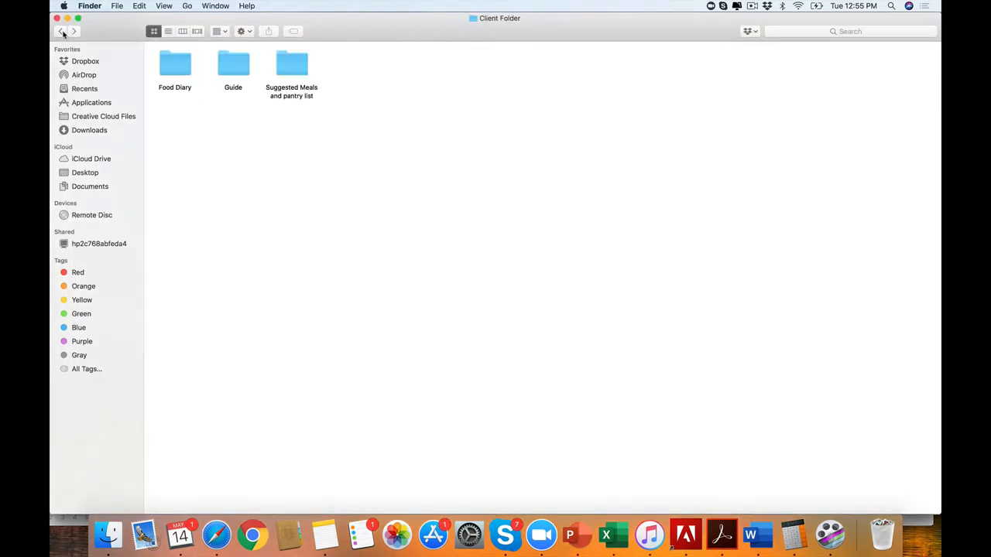
mouse_move(62, 31)
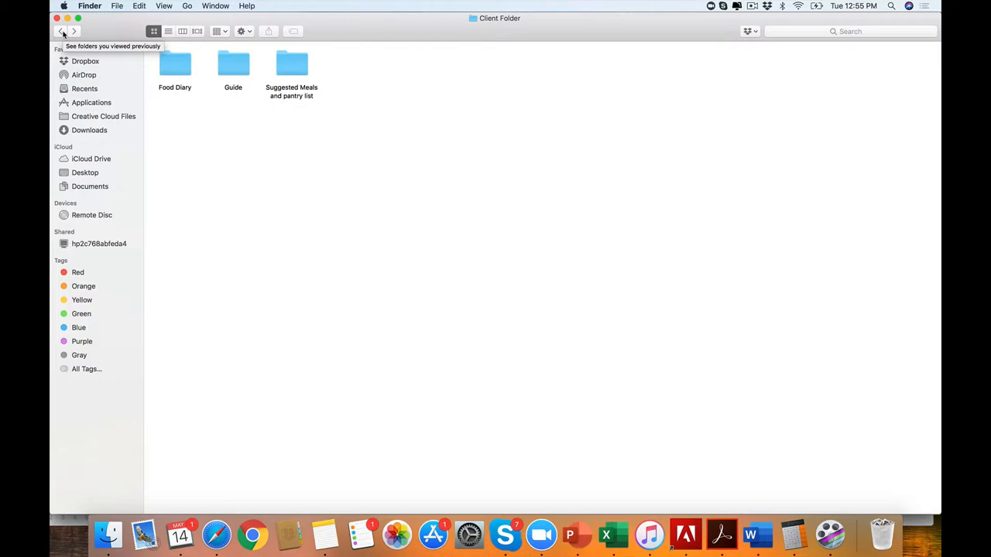
left_click(62, 31)
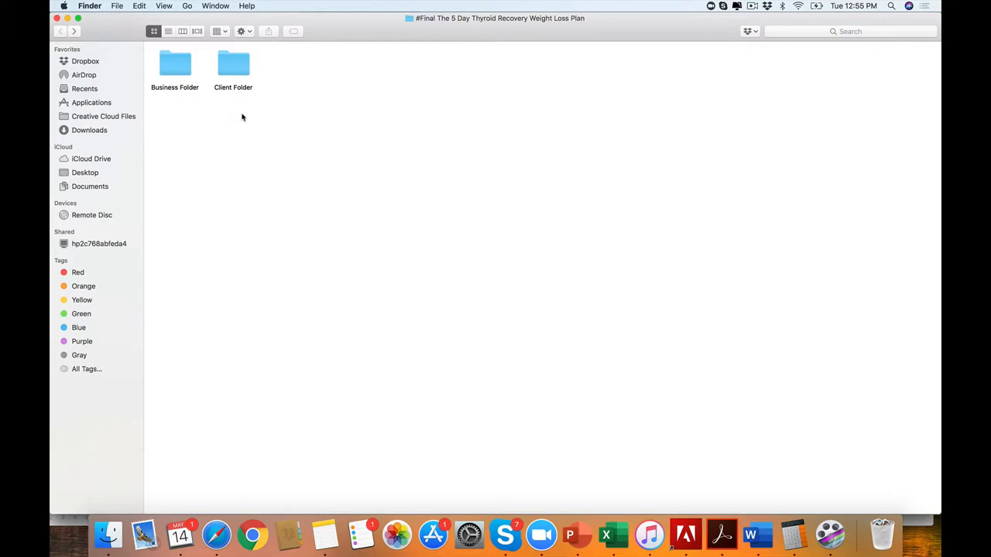
mouse_move(319, 105)
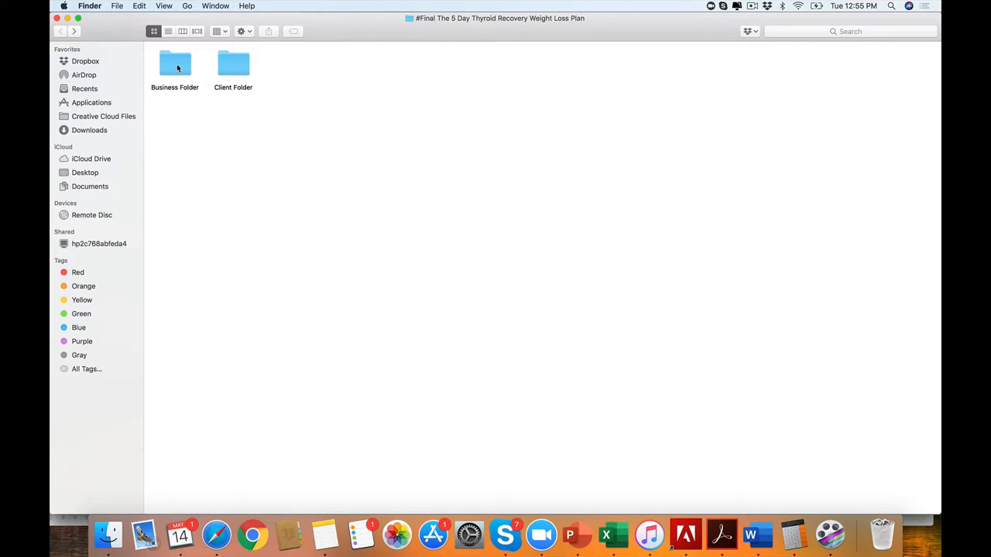
- Enter the Business Folder and view the 3D.jpeg cover image
double_click(174, 65)
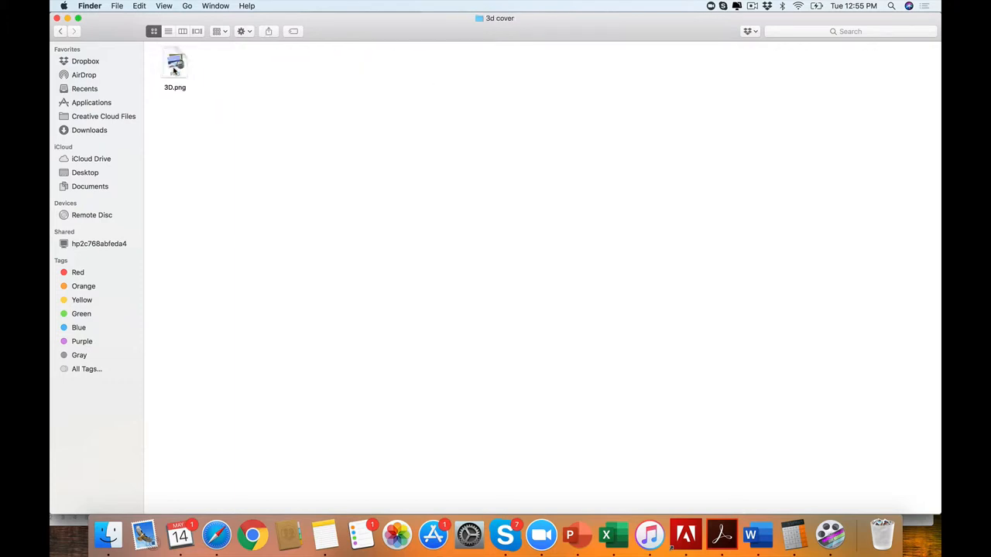
double_click(175, 65)
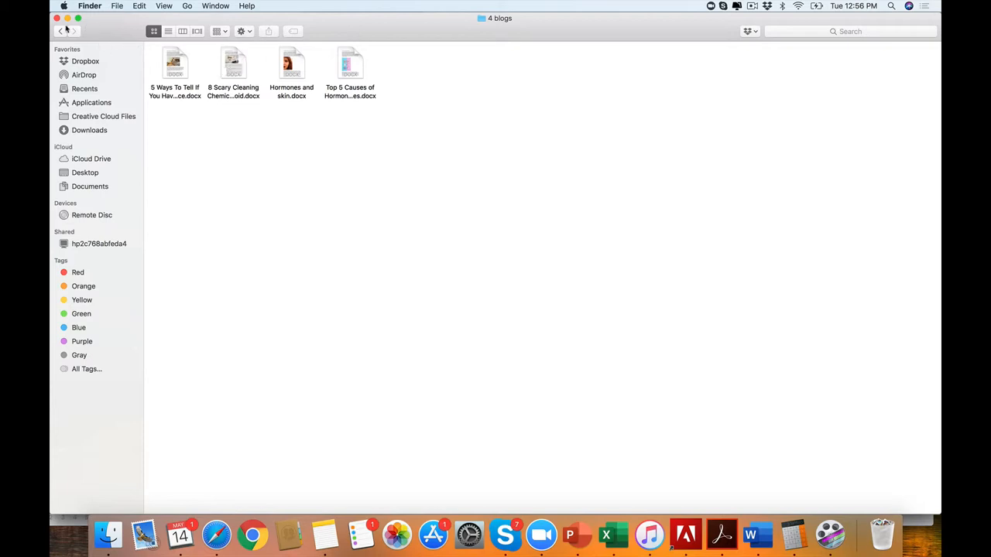
- Review the 8 Scary Cleaning Chemicals to Avoid blog in Word and return to the Business Folder
double_click(233, 65)
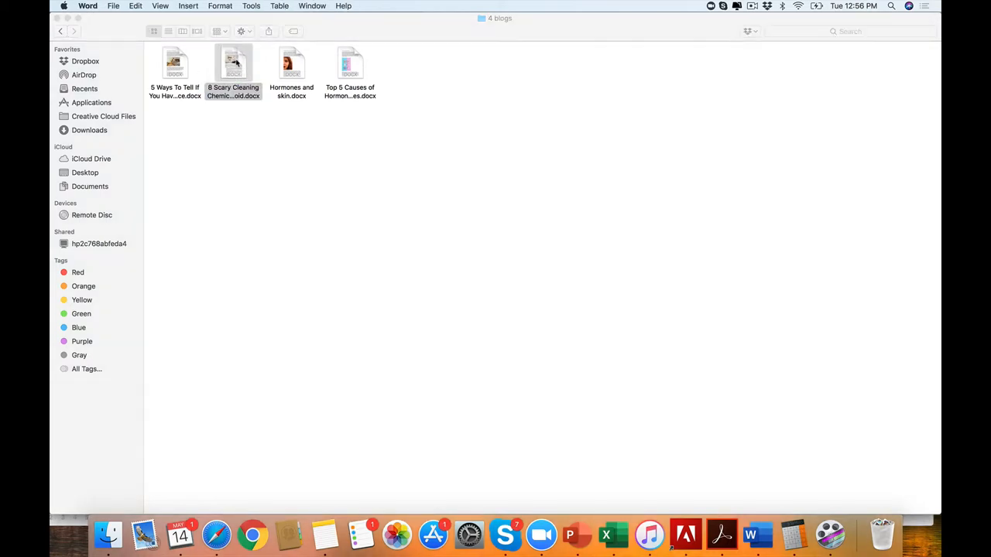
double_click(232, 63)
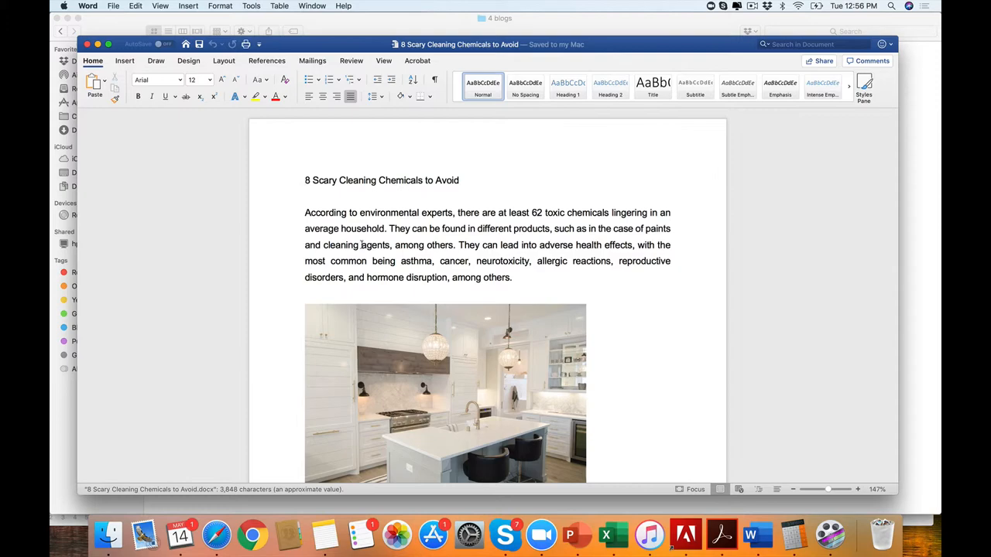
scroll("down", 3)
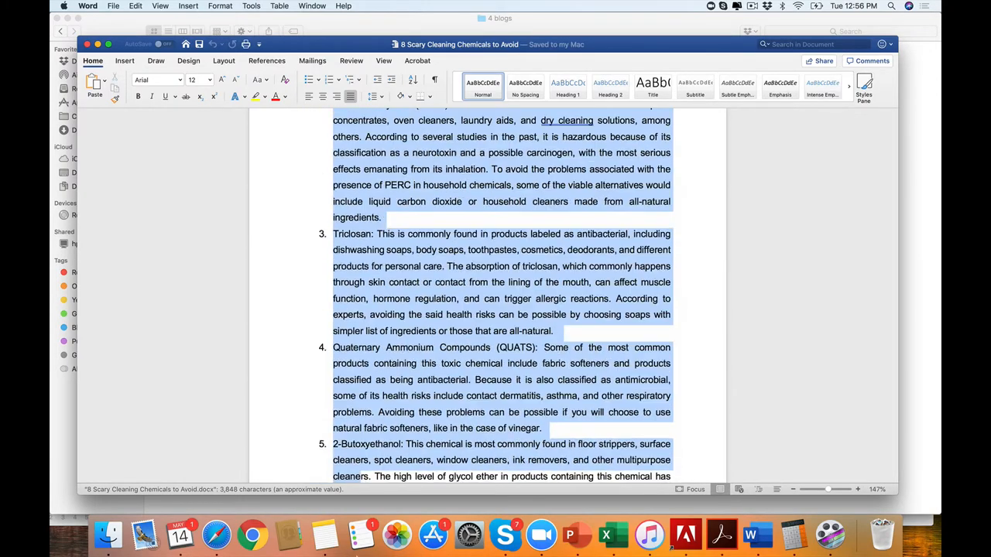
scroll("down", 3)
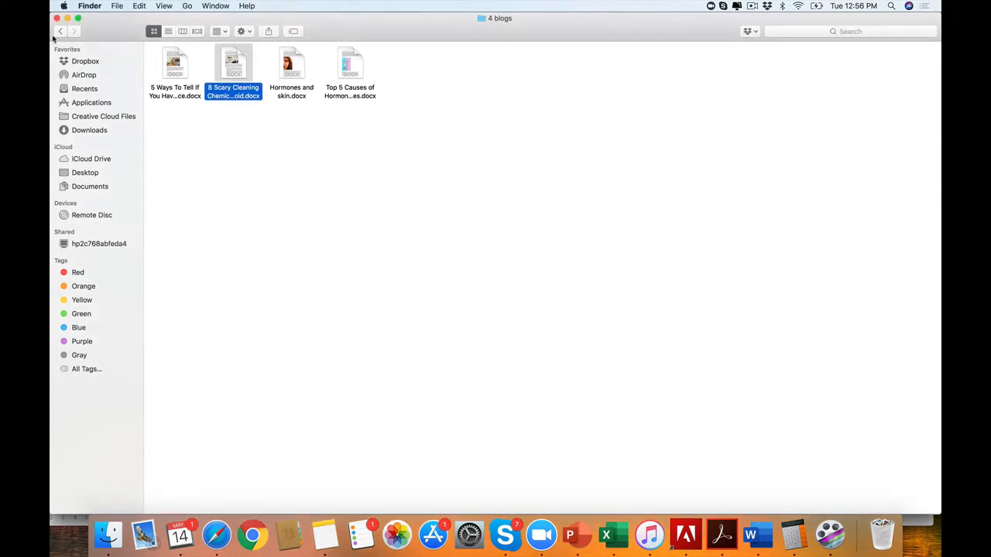
left_click(60, 31)
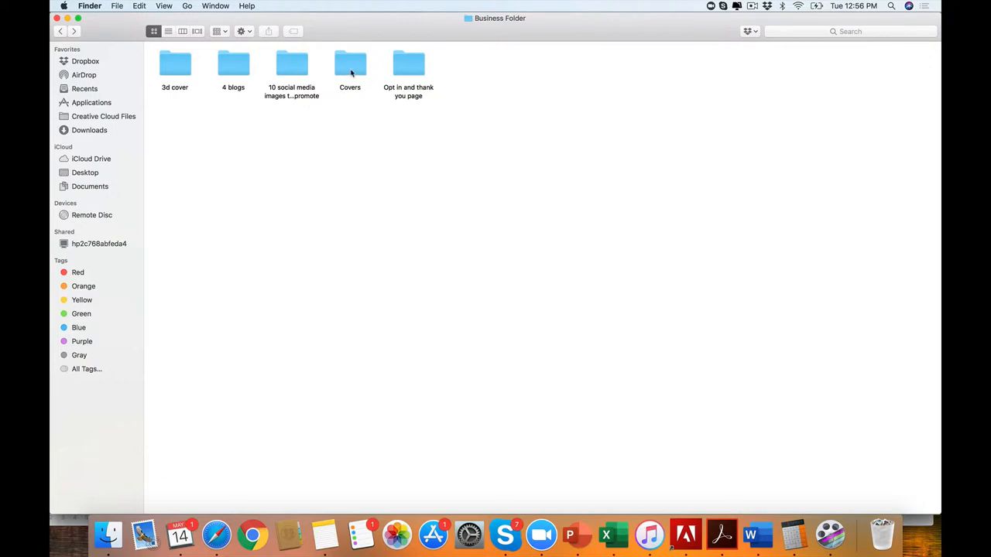
double_click(291, 63)
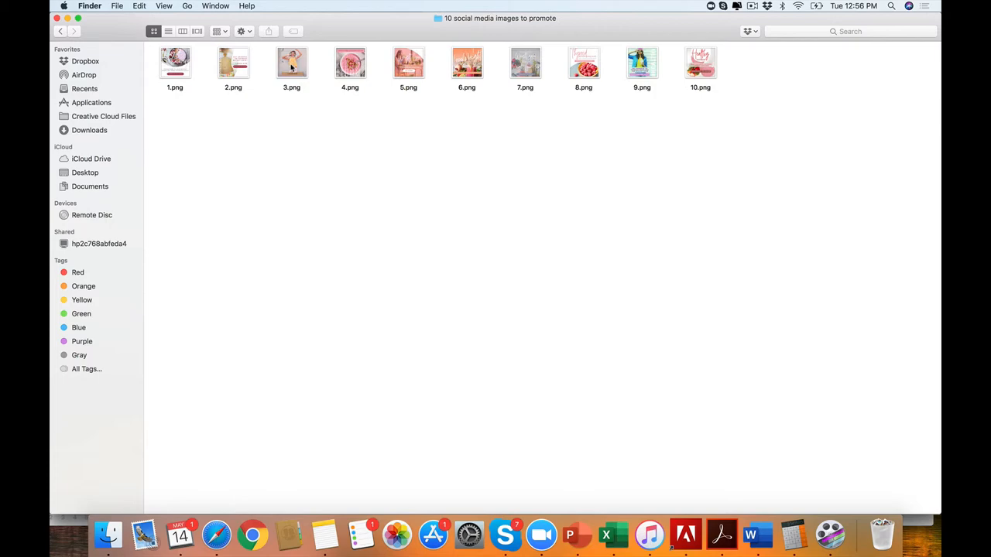
left_click(173, 62)
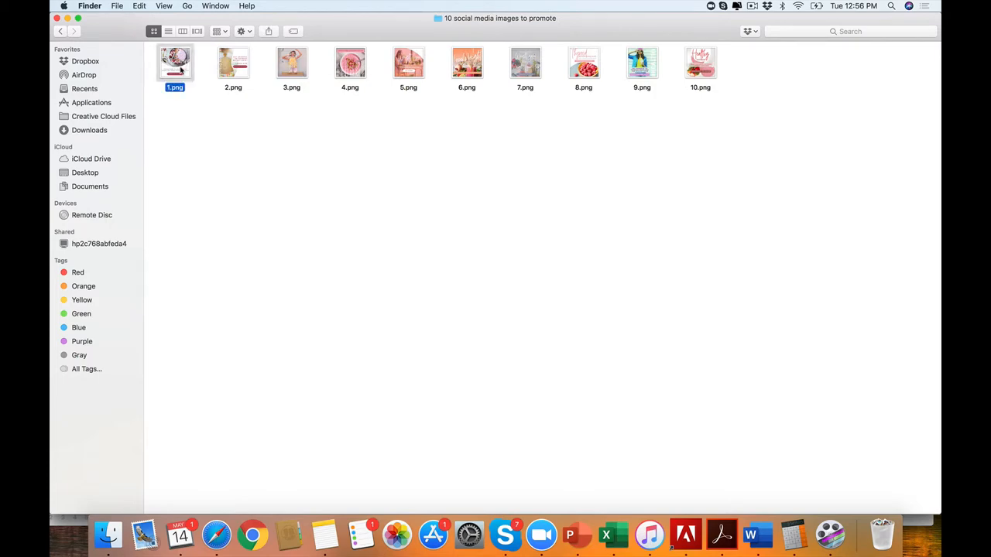
double_click(175, 62)
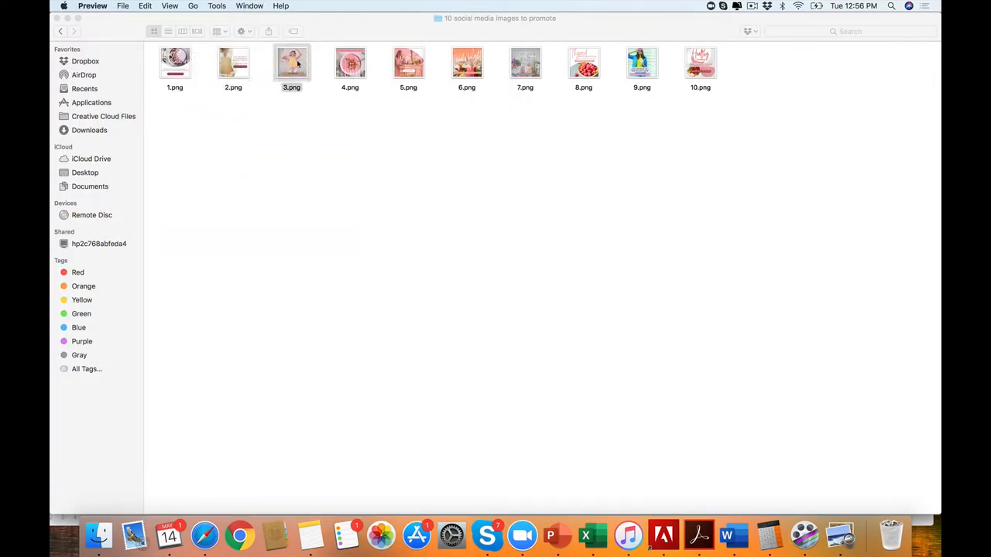
double_click(291, 62)
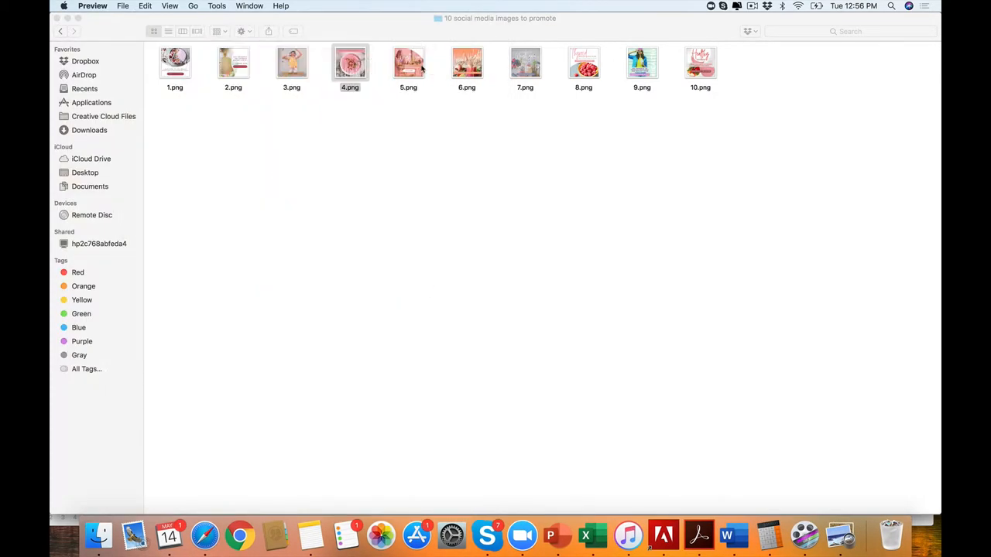
double_click(409, 62)
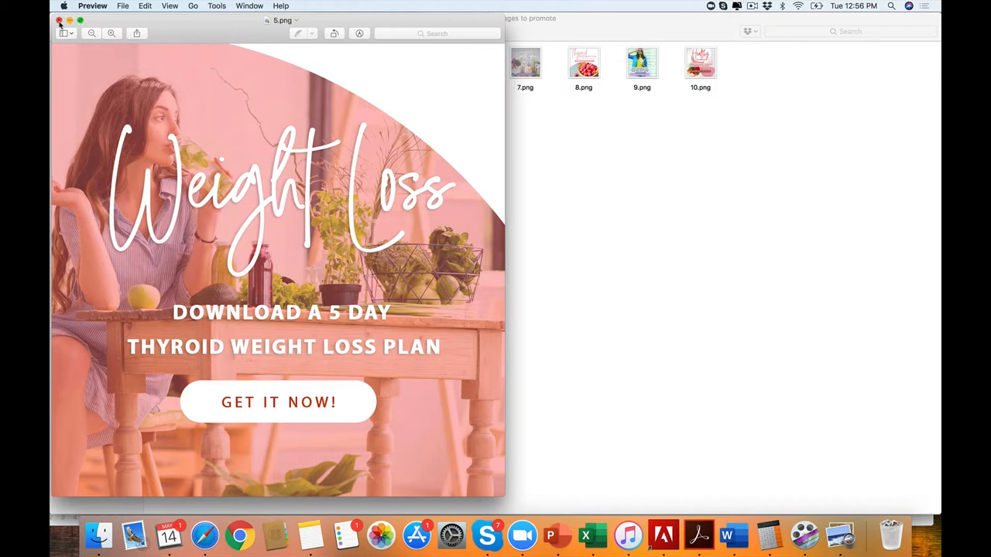
left_click(59, 20)
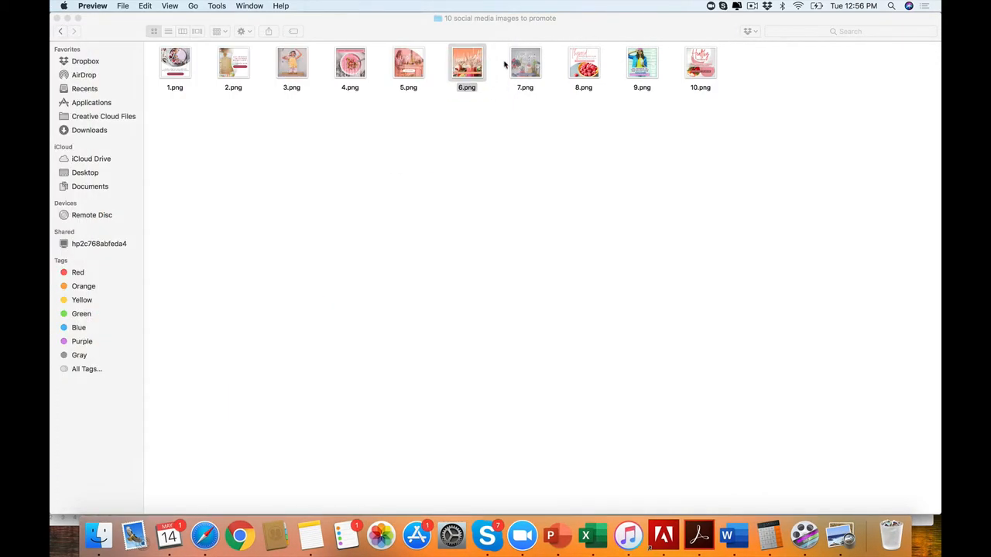
double_click(525, 62)
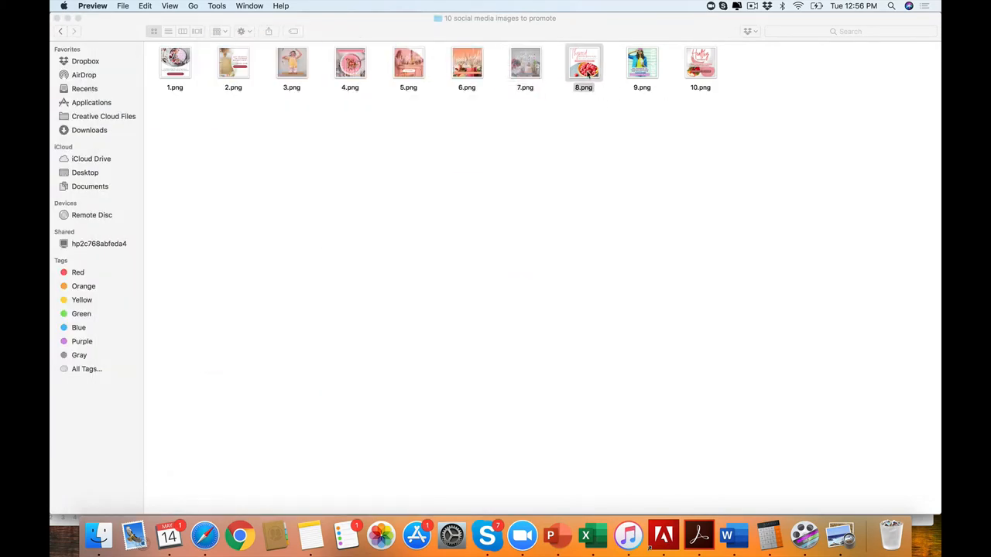
double_click(582, 62)
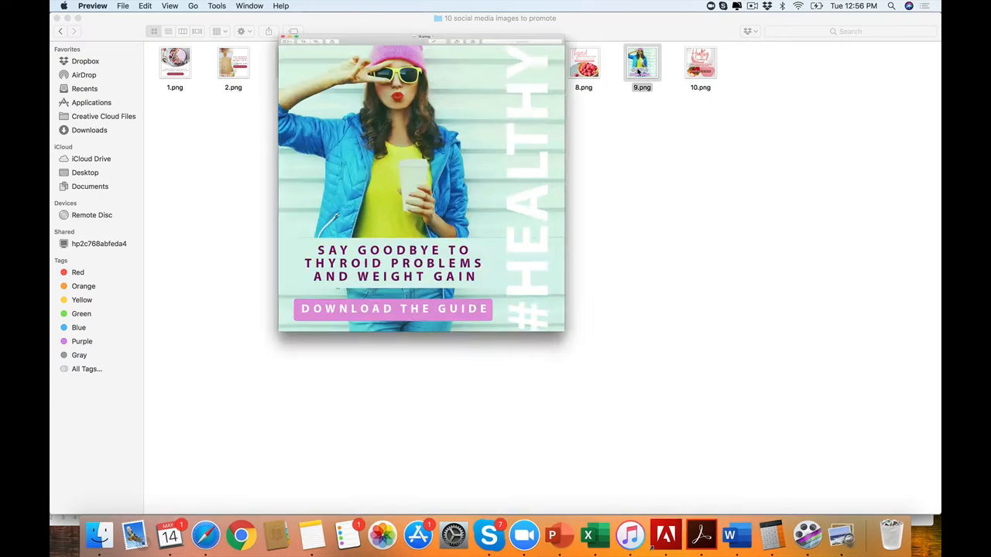
left_click(283, 31)
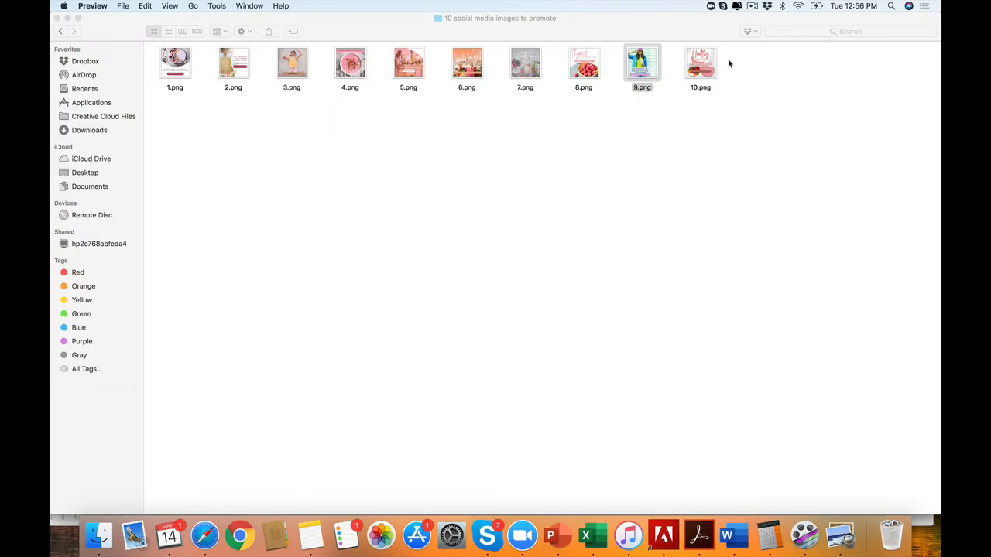
double_click(700, 62)
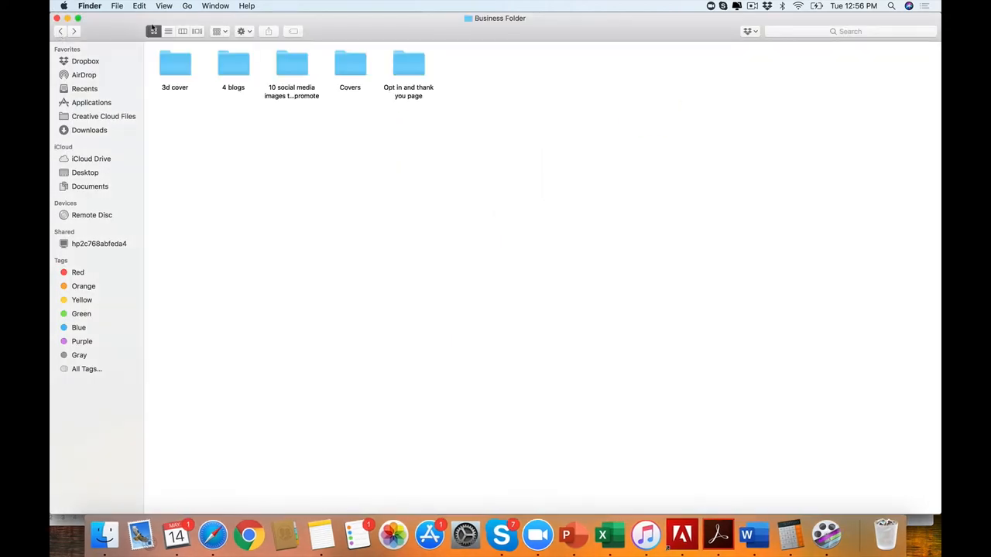
double_click(350, 65)
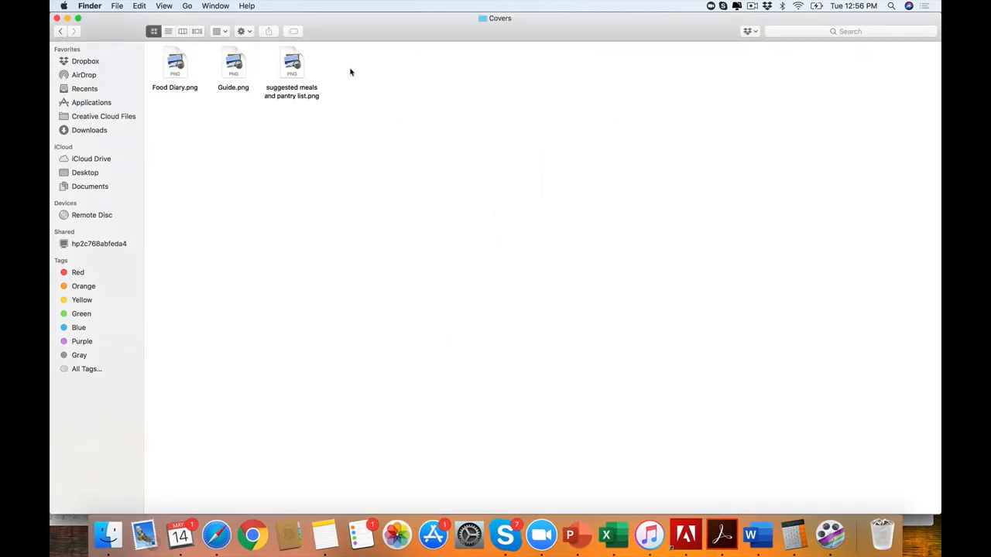
left_click(61, 30)
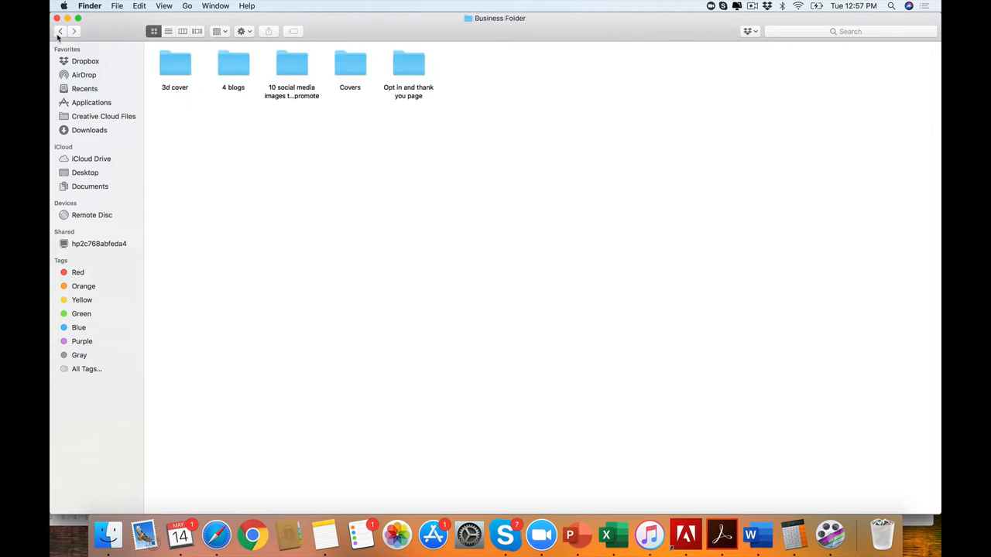
mouse_move(606, 152)
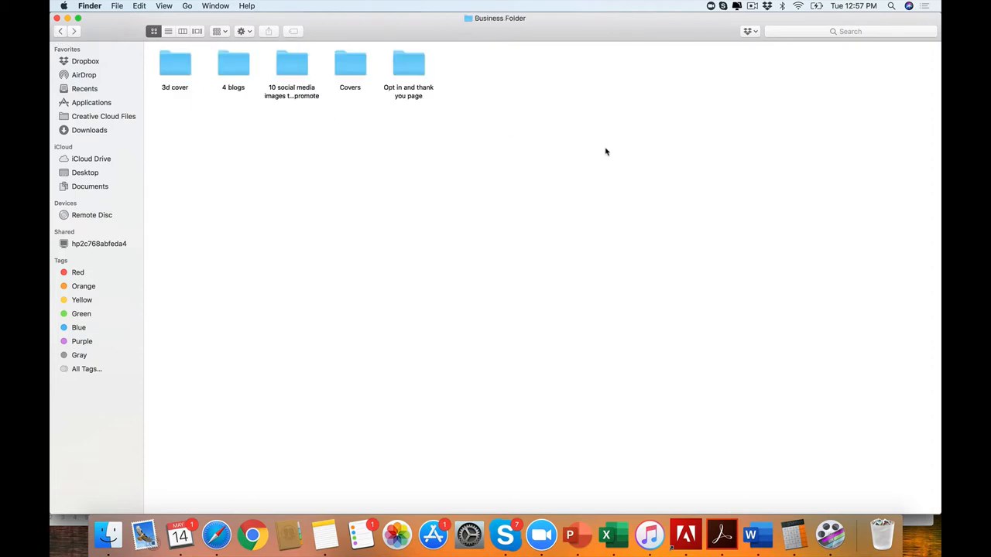
mouse_move(145, 77)
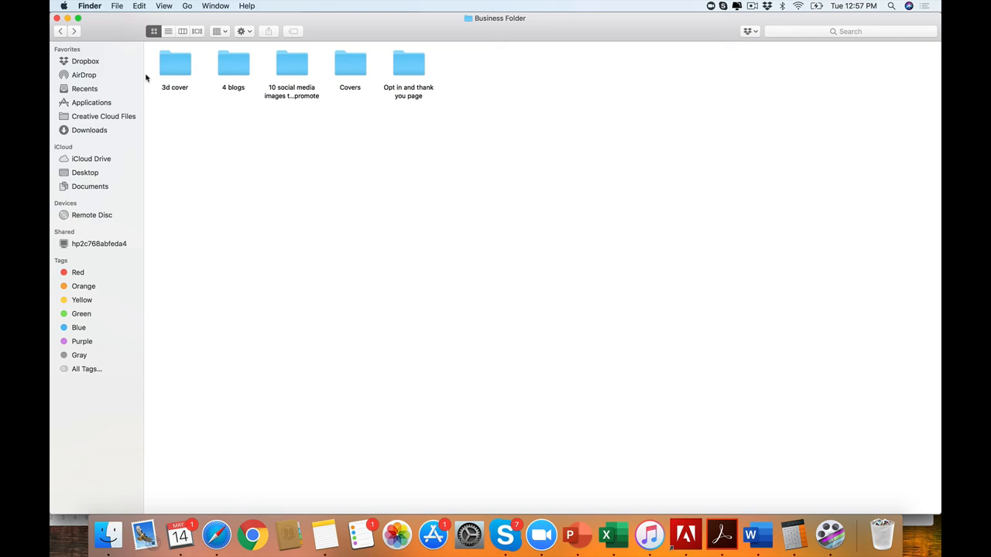
mouse_move(771, 5)
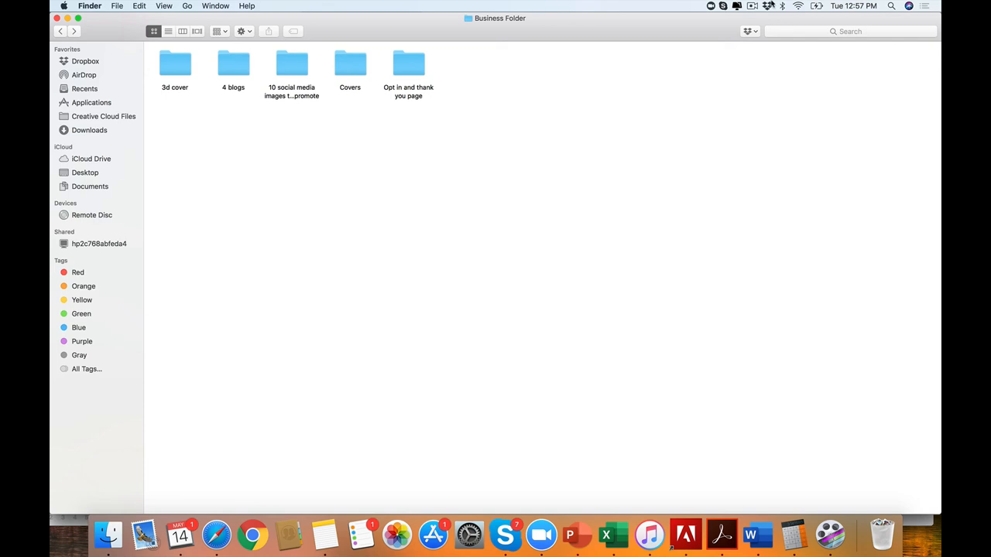